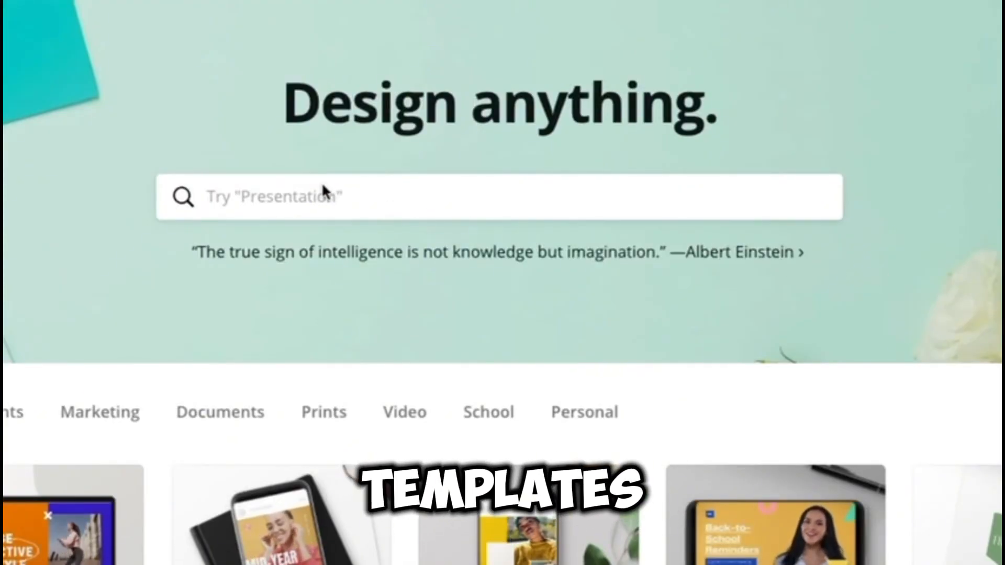
Search 'logo', move from Social Media to the Prints tab, and scroll its T-Shirt, Poster and Flyer templates
type("logo")
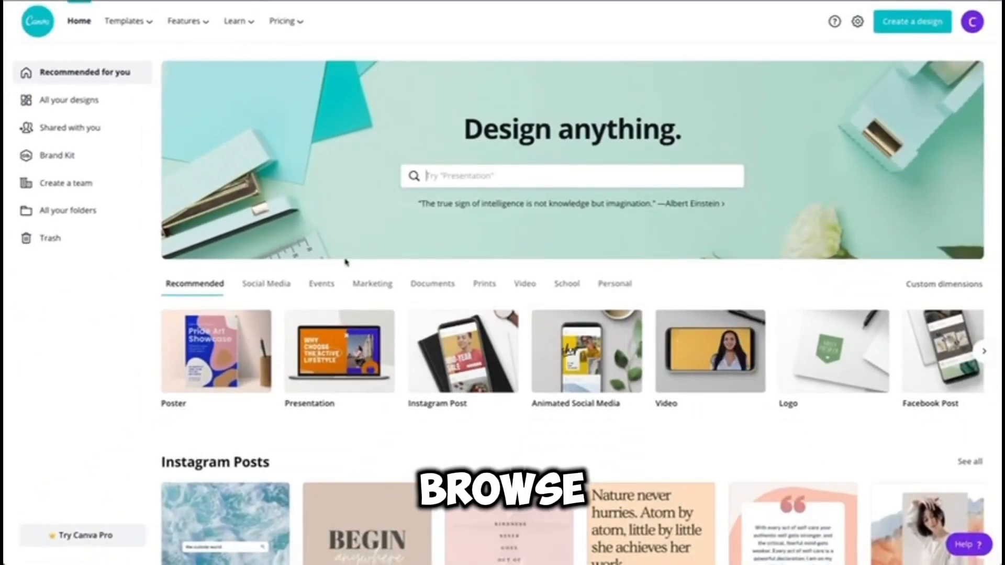
left_click(265, 283)
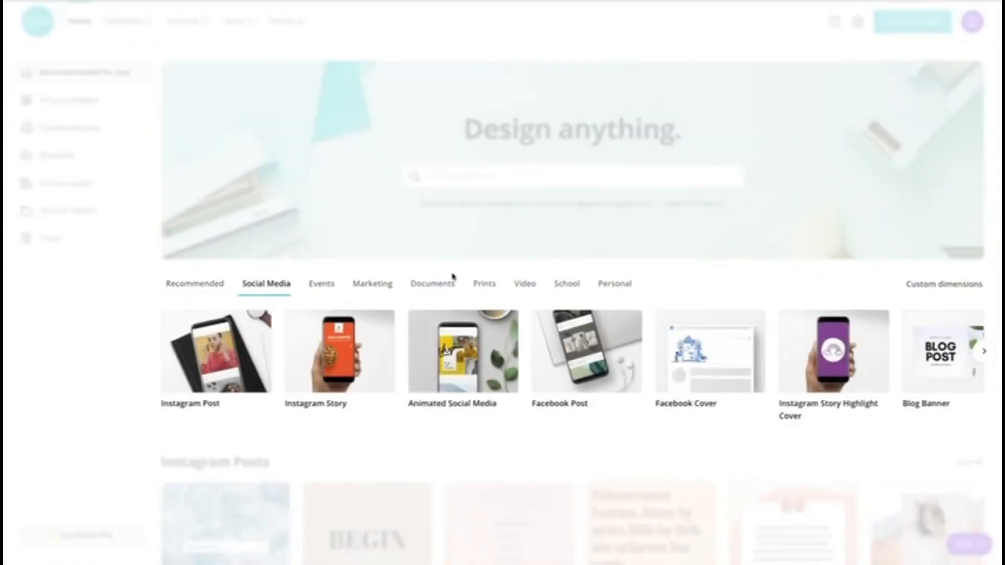
left_click(483, 283)
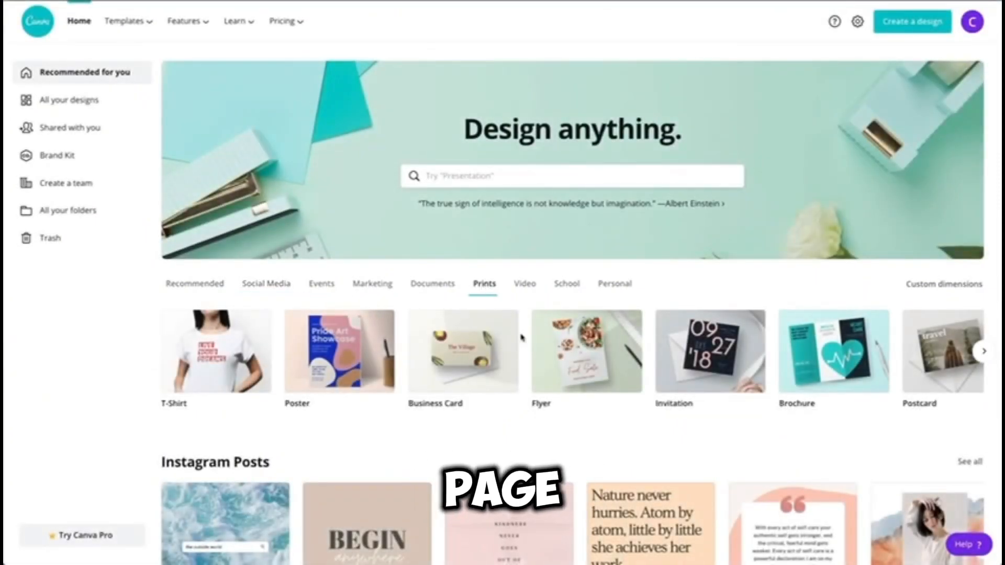
scroll("down", 3)
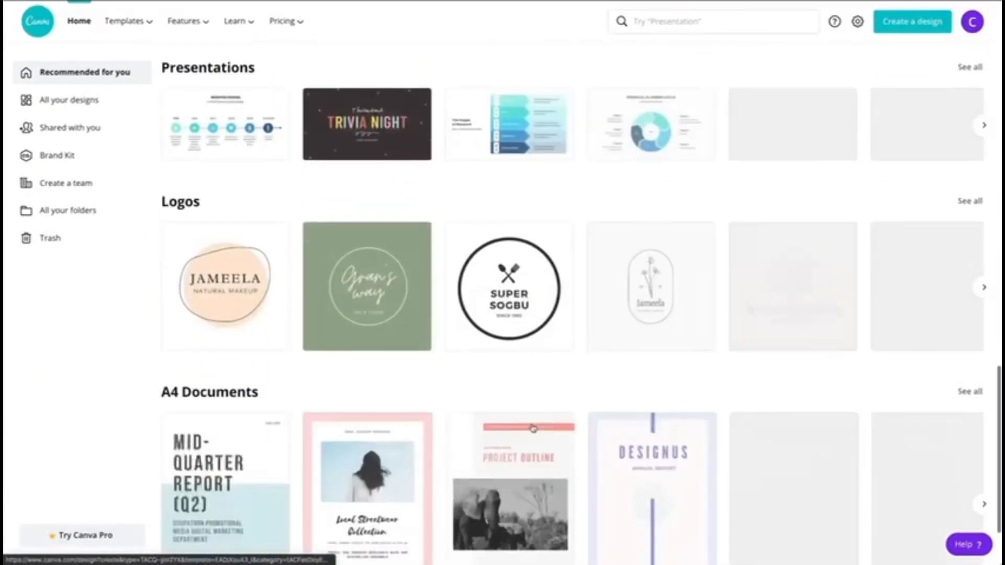
scroll("down", 3)
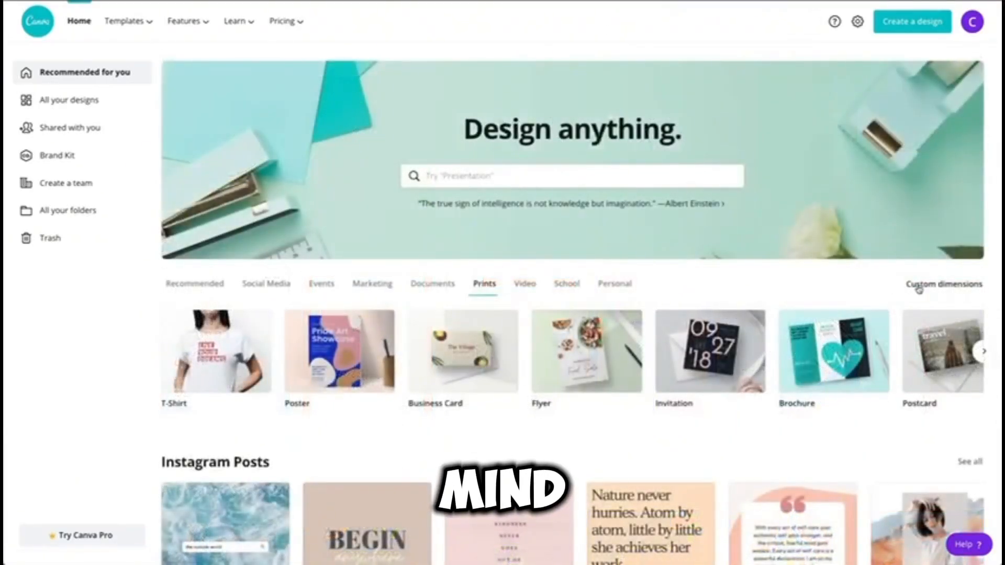
Choose 'Custom dimensions' and focus the Width field for a custom-size design
left_click(943, 283)
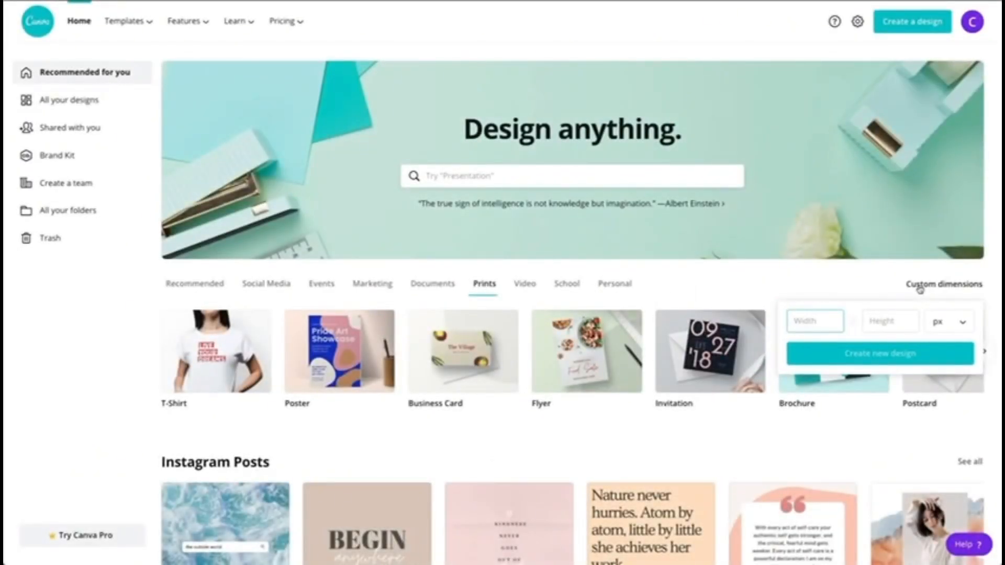
left_click(123, 21)
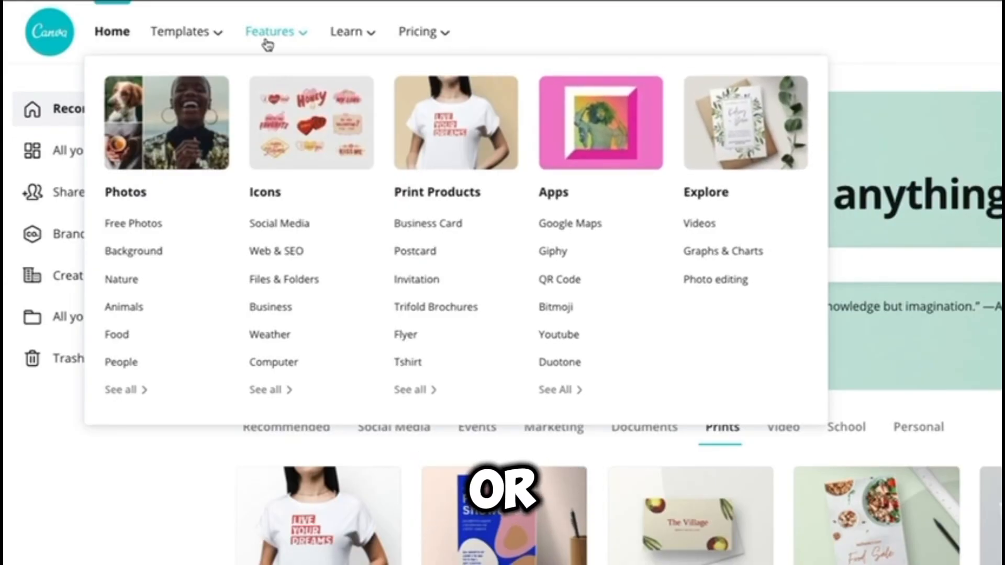
Browse the Features menu, then view All your designs and the A Collective and Business Cards designs shared with you
left_click(346, 31)
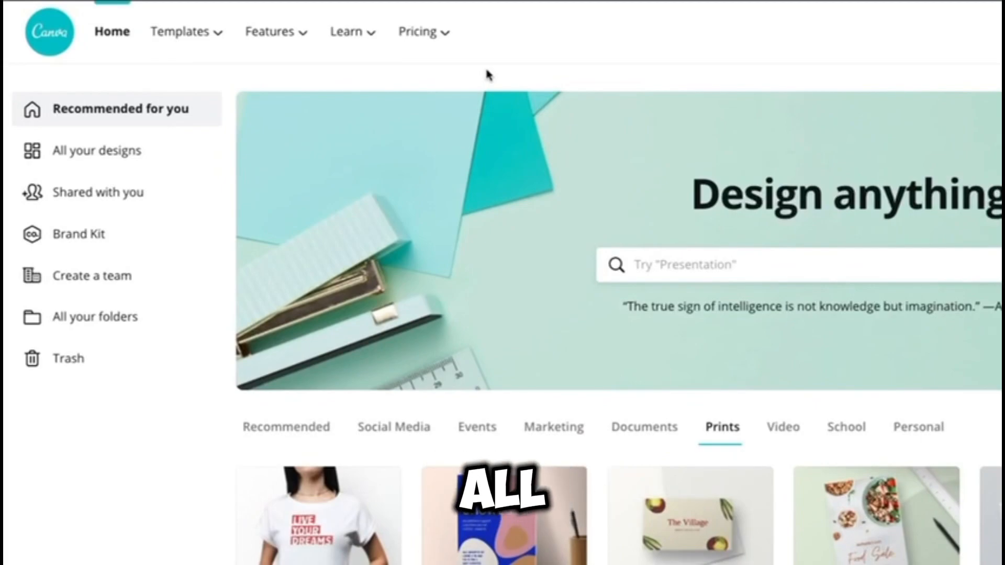
left_click(100, 151)
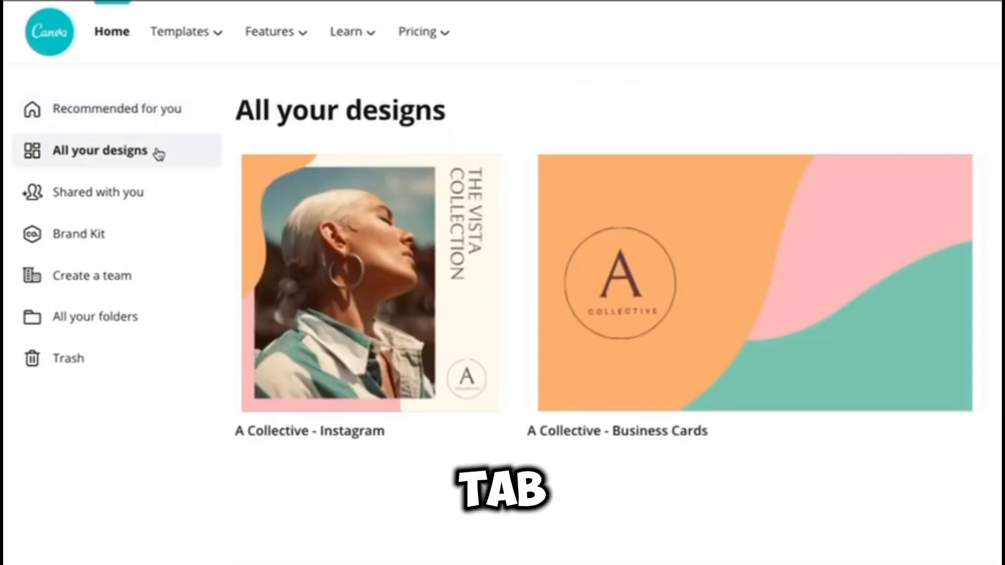
left_click(101, 192)
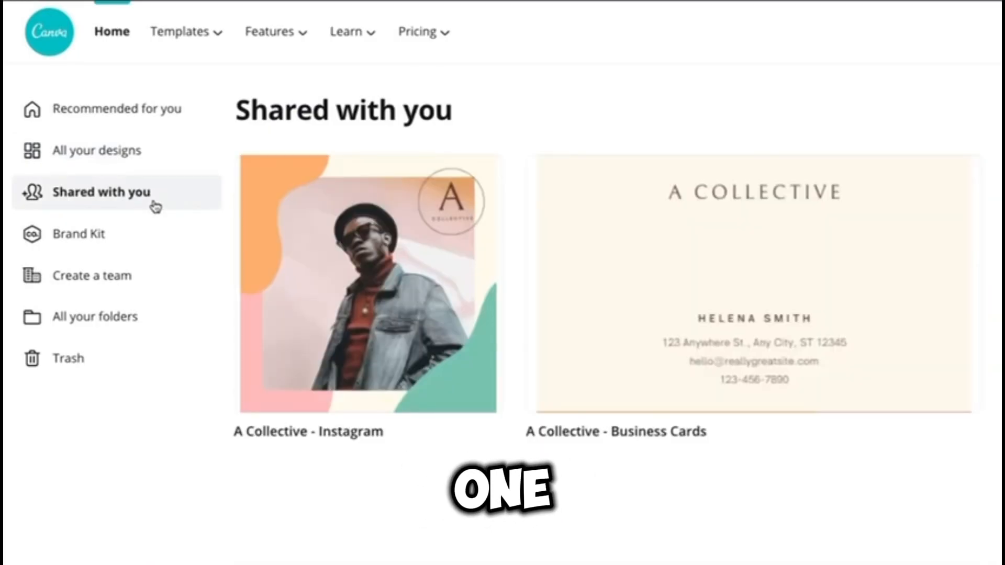
Visit the Create a team page, then open All your folders with Likes, Purchased, Uploads and Trash
left_click(93, 276)
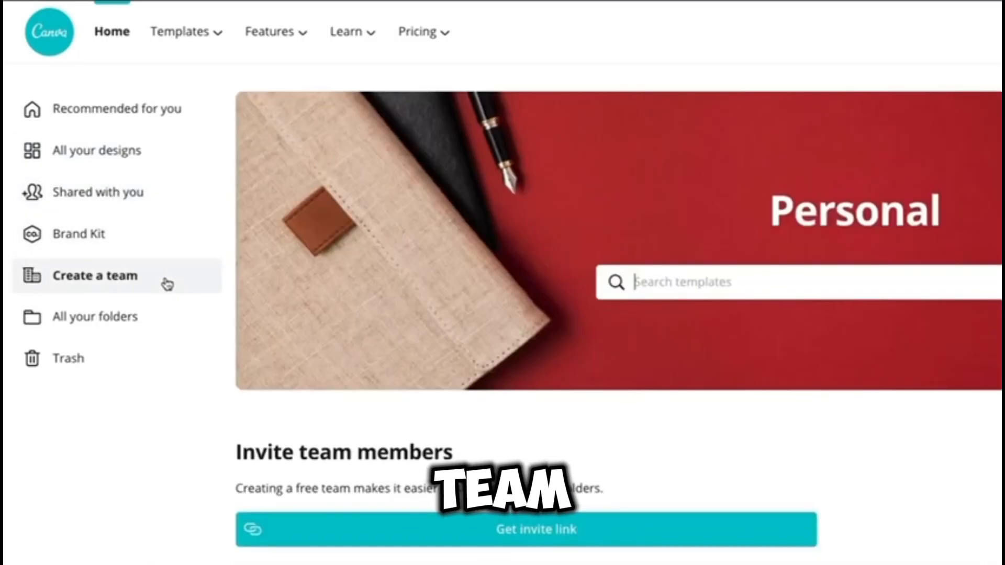
scroll("down", 3)
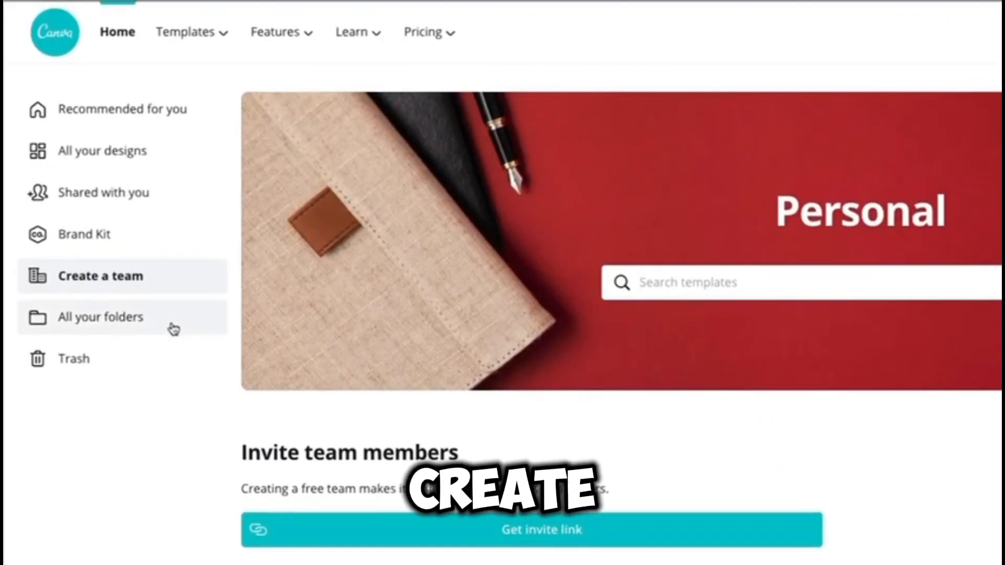
left_click(101, 316)
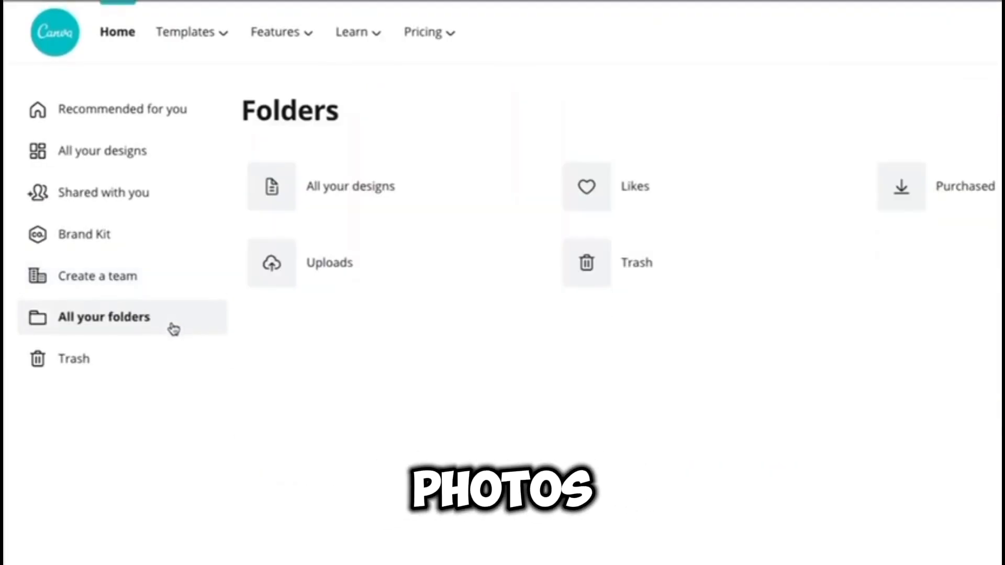